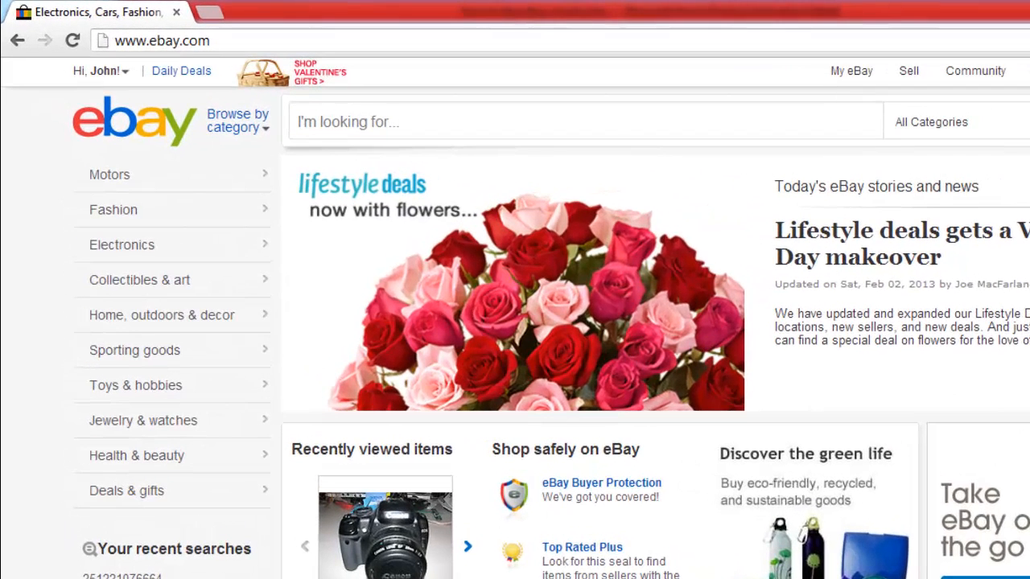
mouse_move(100, 71)
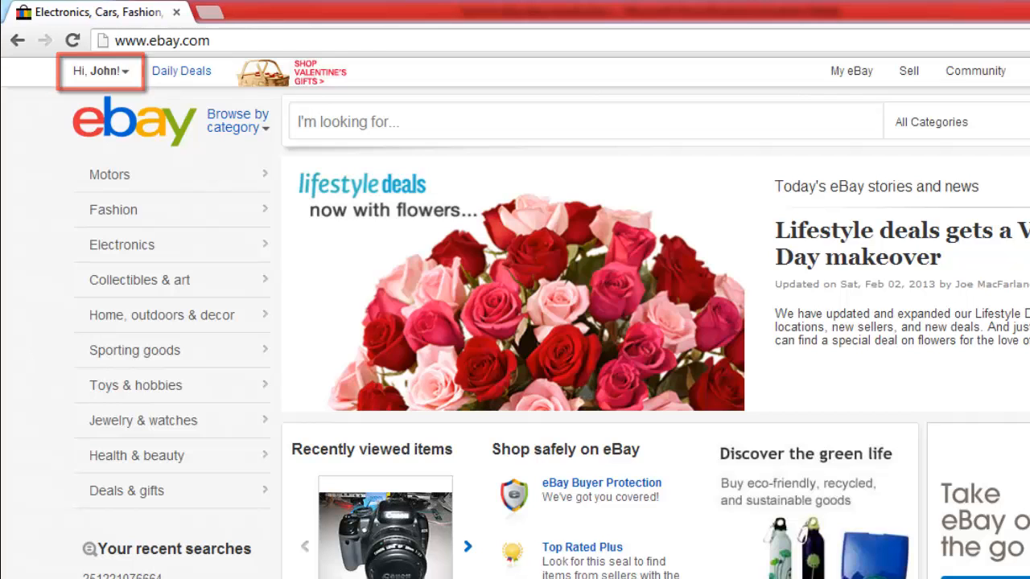
mouse_move(850, 70)
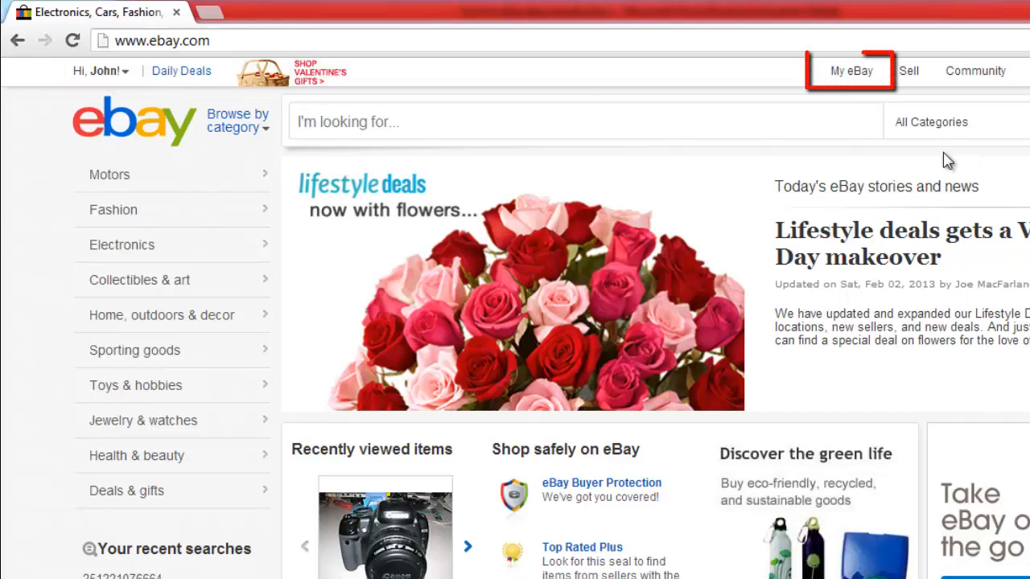
- Go to My eBay and switch to its Account tab
left_click(850, 71)
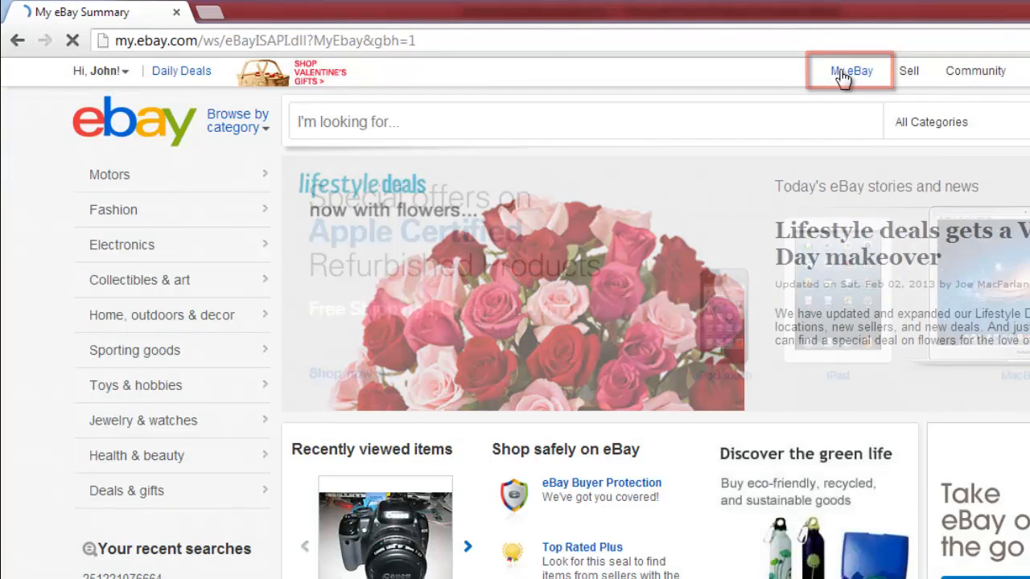
left_click(850, 71)
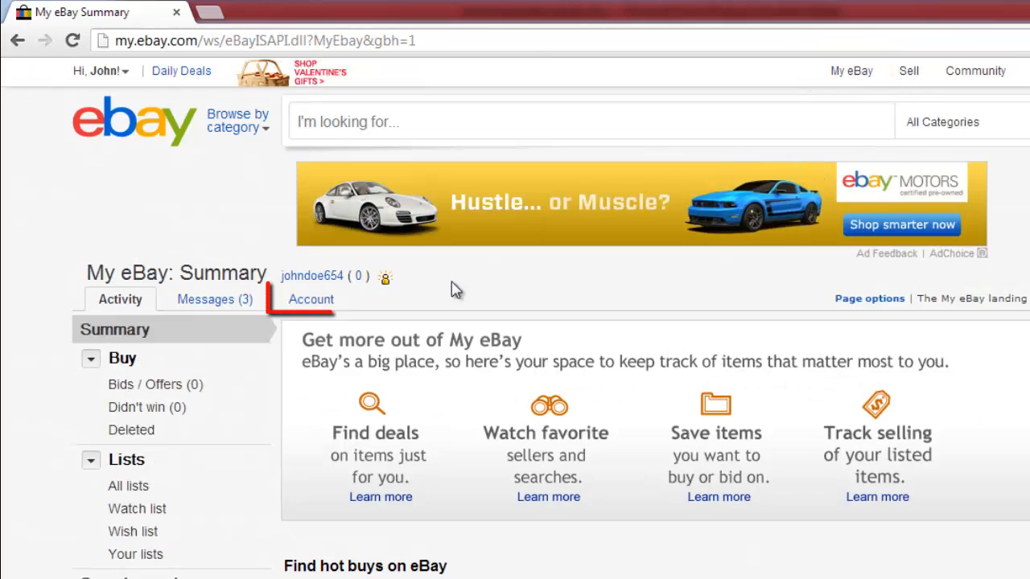
left_click(311, 299)
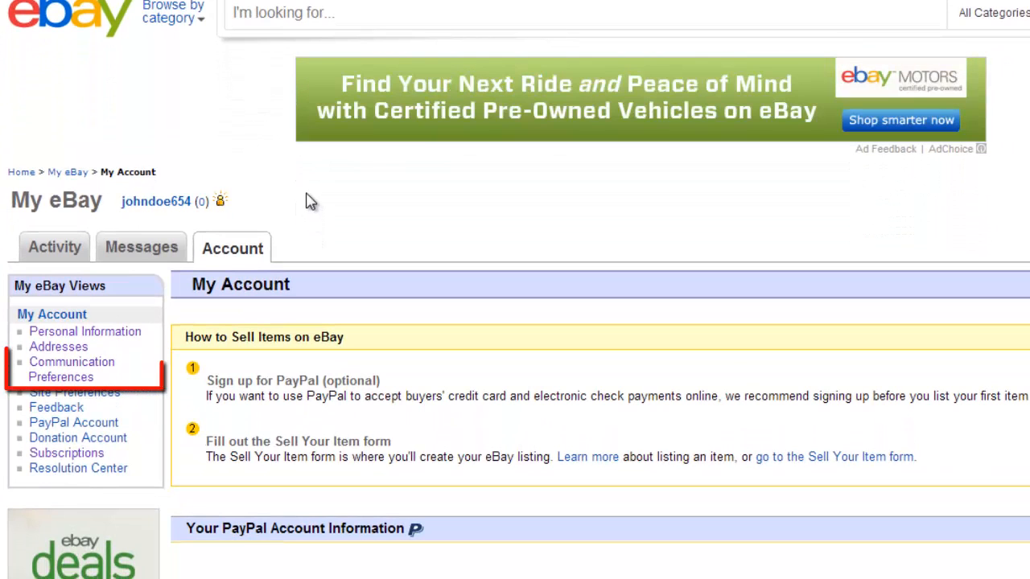
- Choose Communication Preferences from the My eBay Views sidebar
left_click(72, 369)
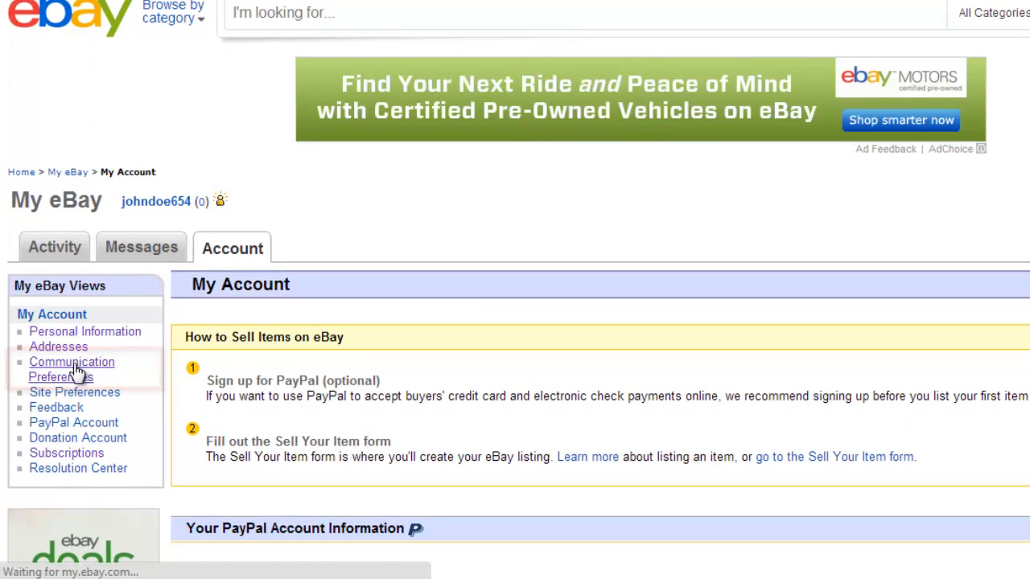
left_click(71, 368)
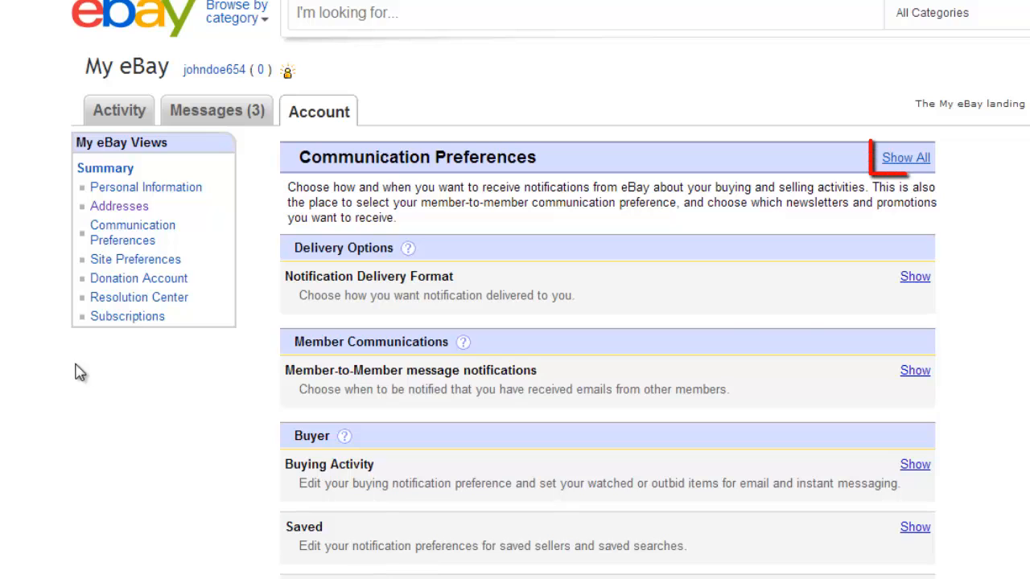
- Expand all preference sections with Show All and scroll down to Promotions and Surveys
left_click(905, 156)
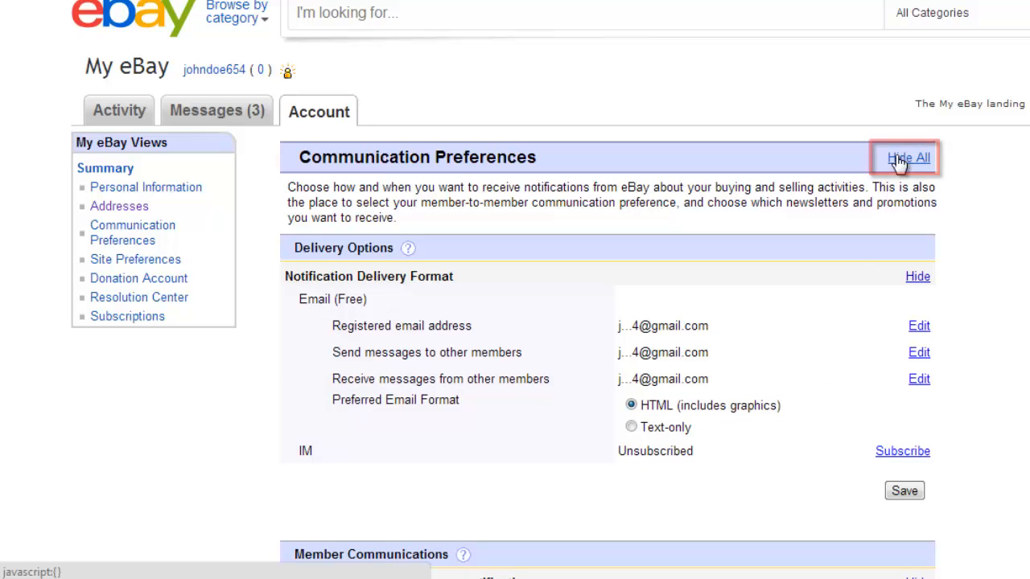
scroll("down", 3)
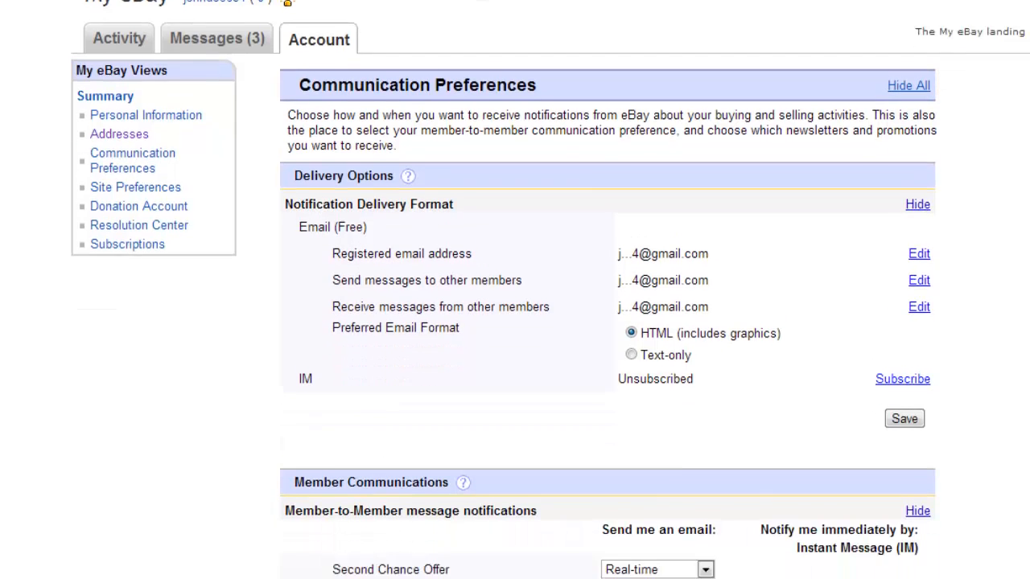
scroll("down", 3)
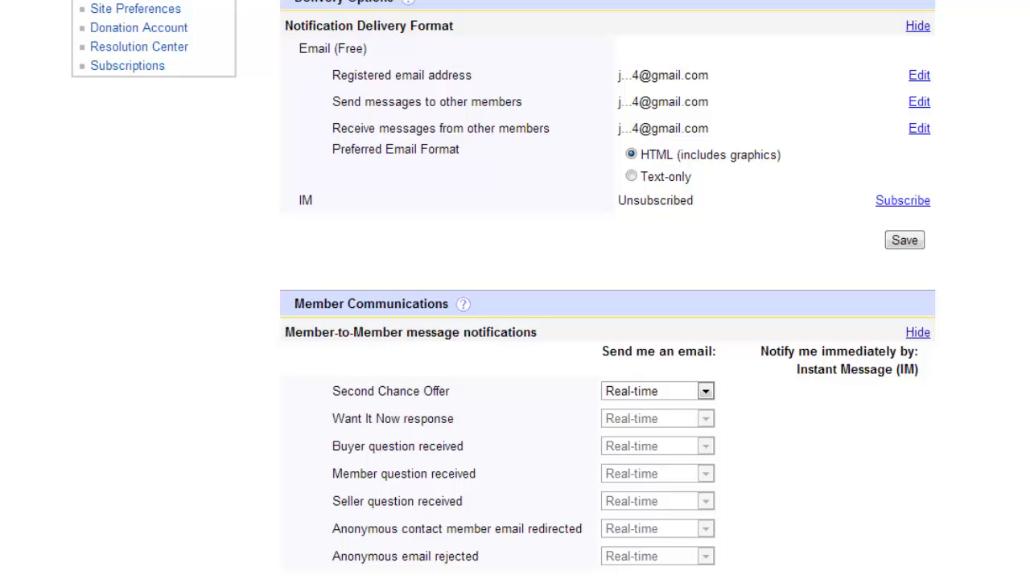
scroll("down", 3)
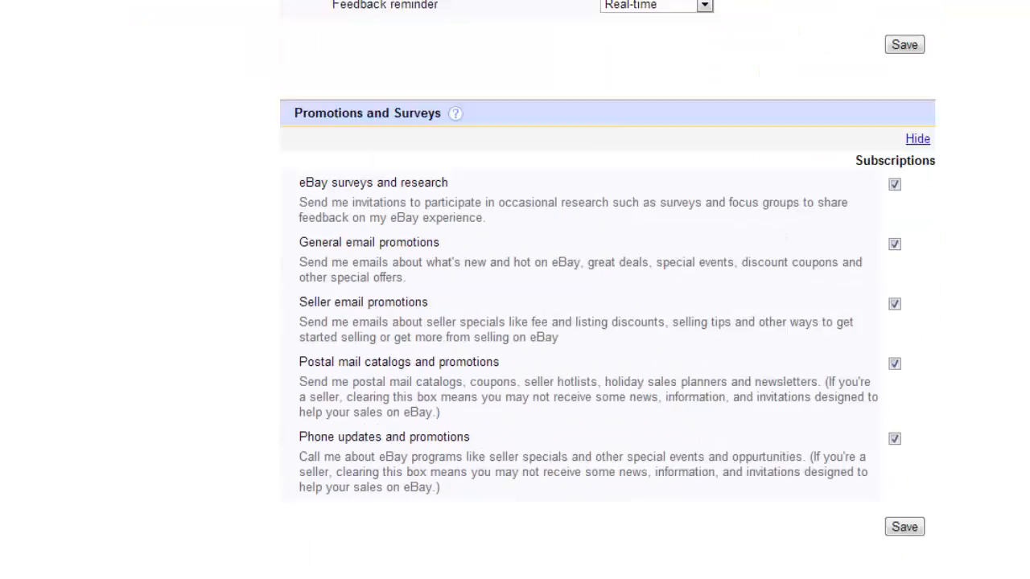
scroll("down", 3)
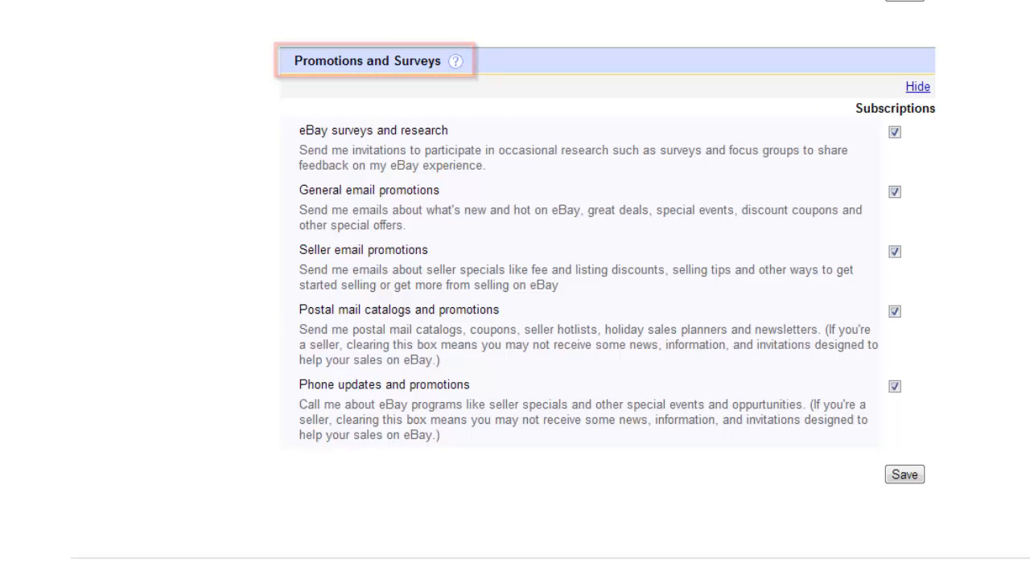
- Uncheck all five Promotions and Surveys boxes, including Phone updates and promotions, and save
left_click(894, 132)
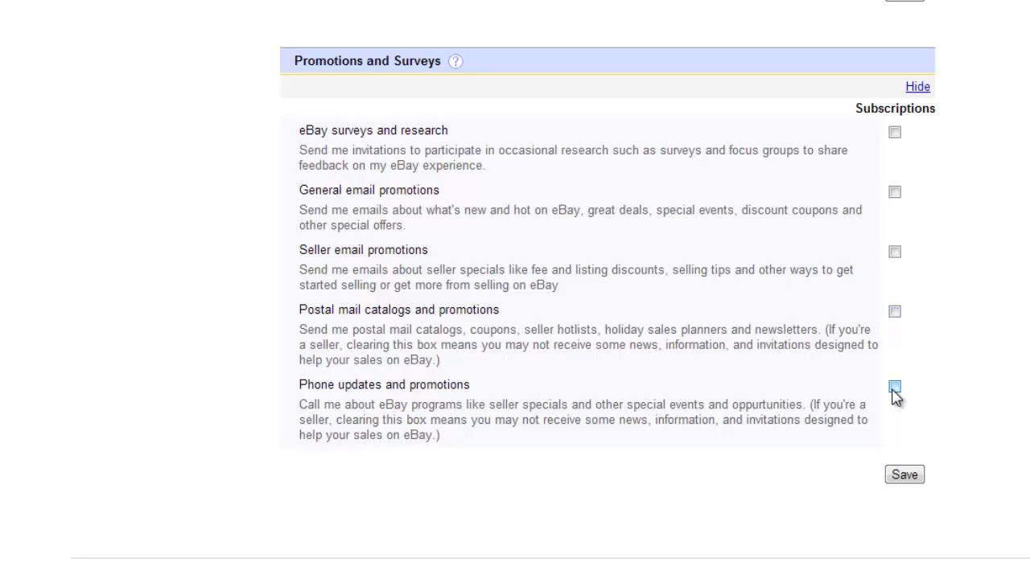
left_click(903, 474)
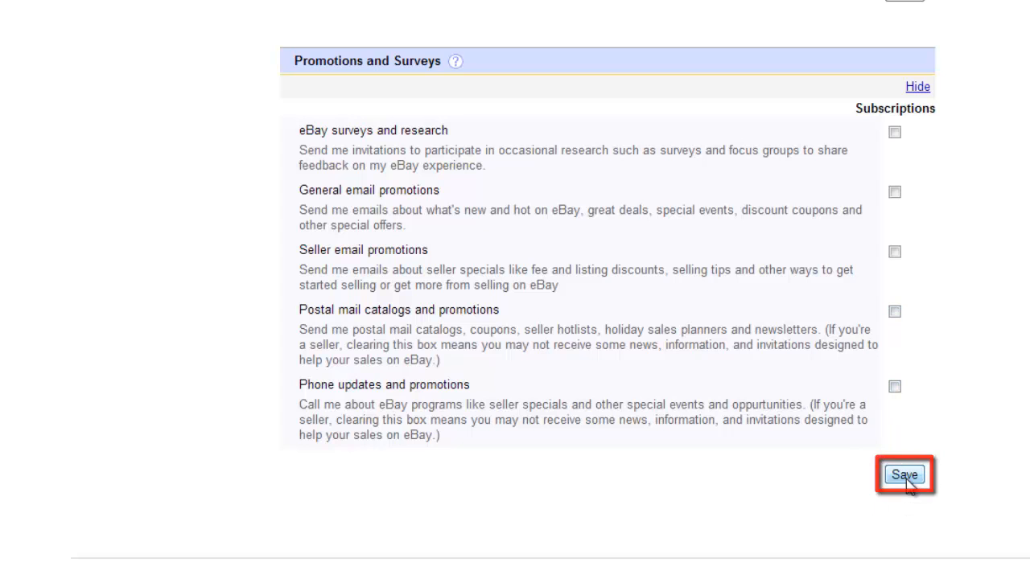
left_click(902, 474)
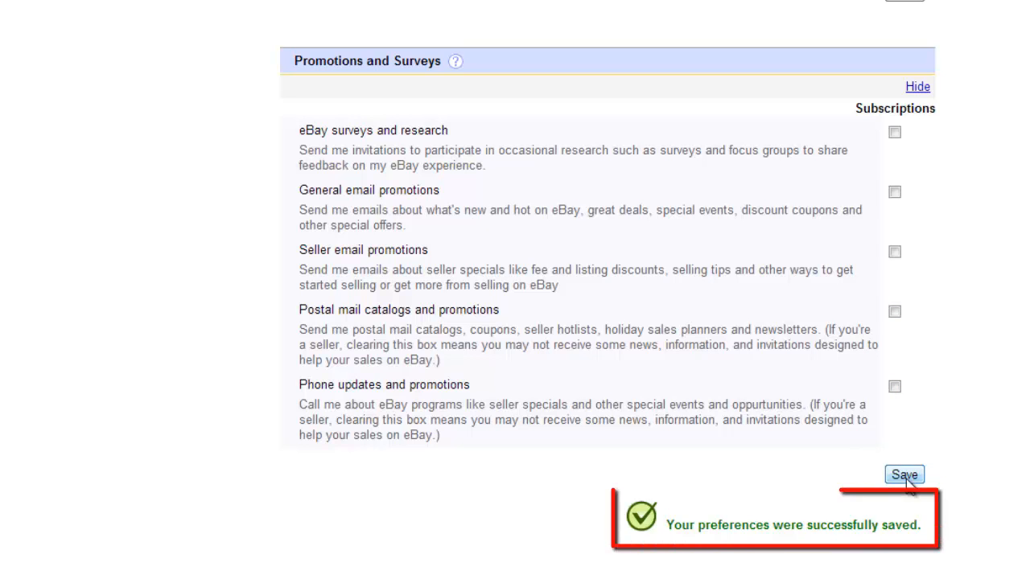